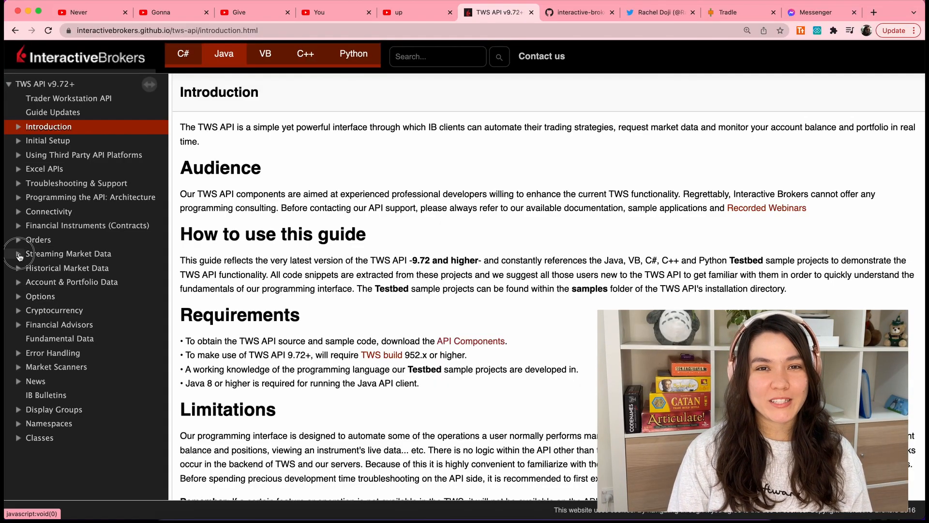
# Read the Historical Bar Data guide, then follow Initial Setup's interactivebrokers.github.io download link
pyautogui.click(67, 268)
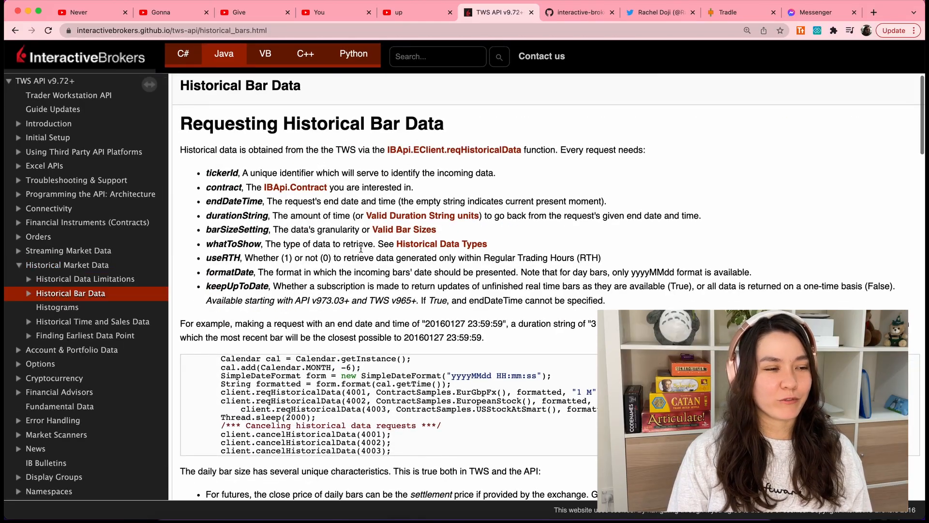
pyautogui.scroll(-3)
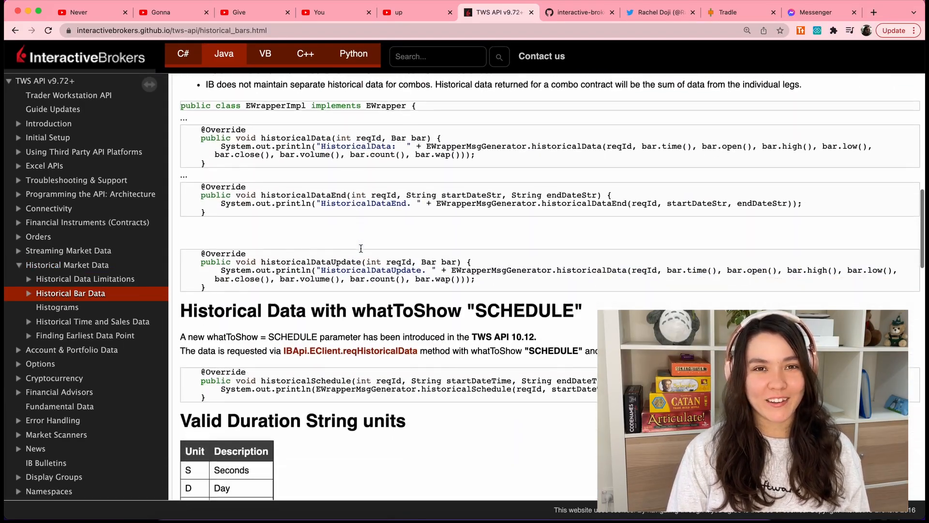
pyautogui.scroll(-3)
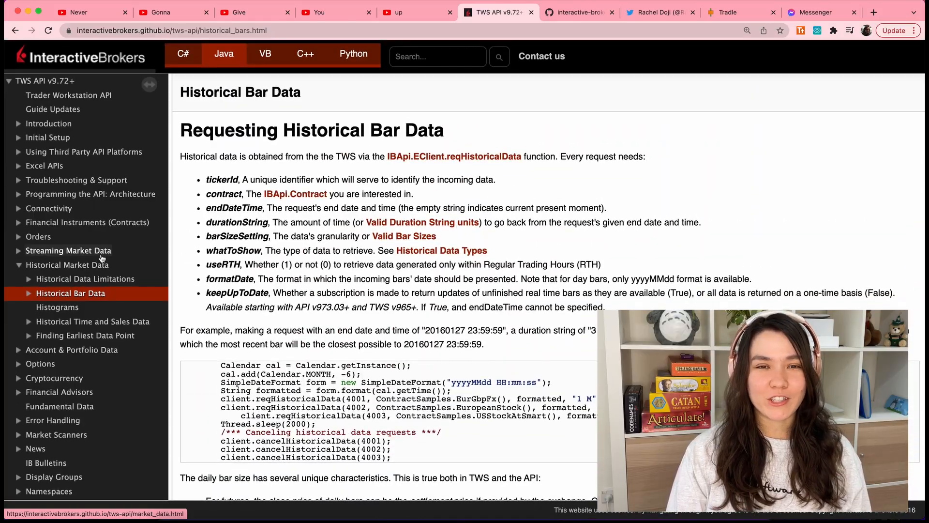
pyautogui.click(47, 140)
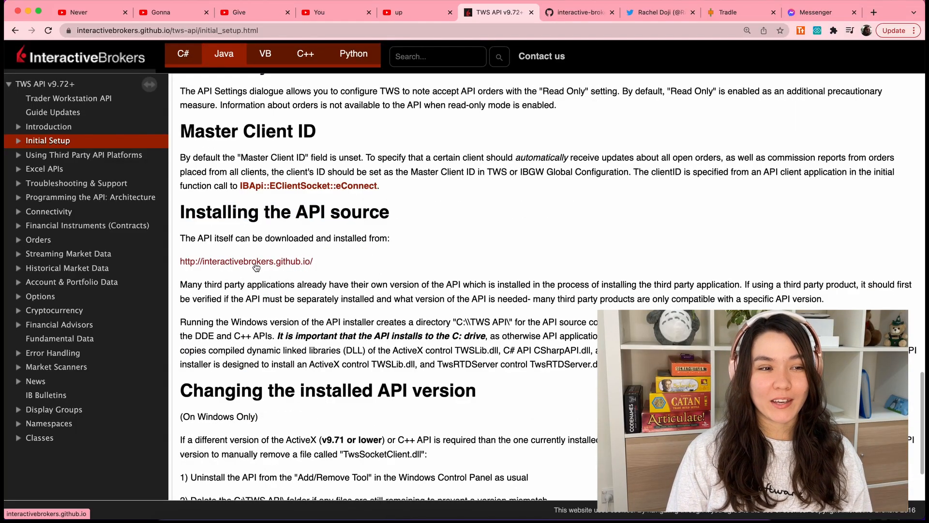
pyautogui.click(246, 261)
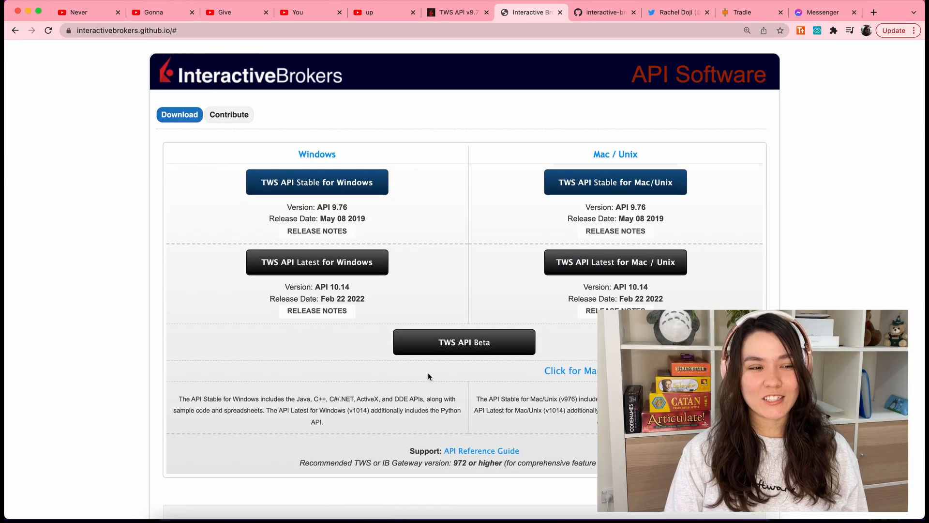
pyautogui.moveTo(615, 182)
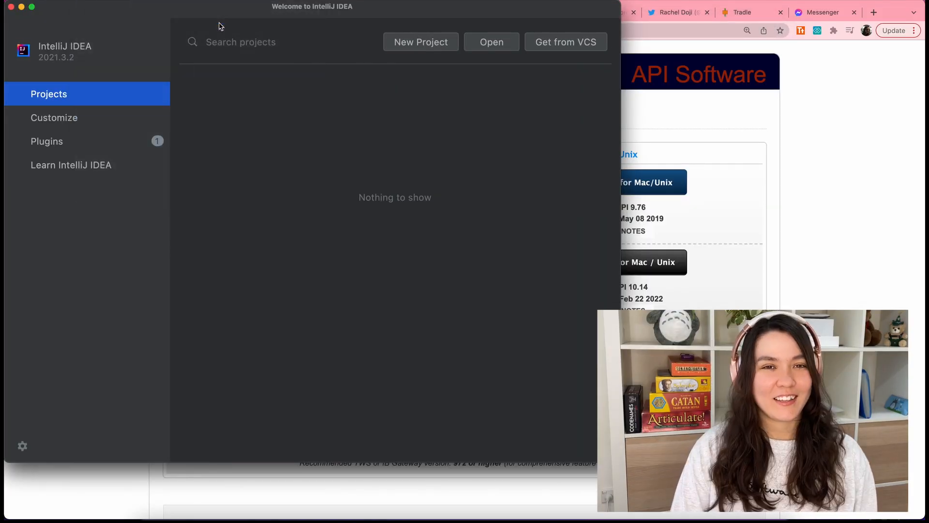
# Browse to the twsapi_macunix.976.01 folder from the Welcome screen's Open dialog
pyautogui.click(491, 42)
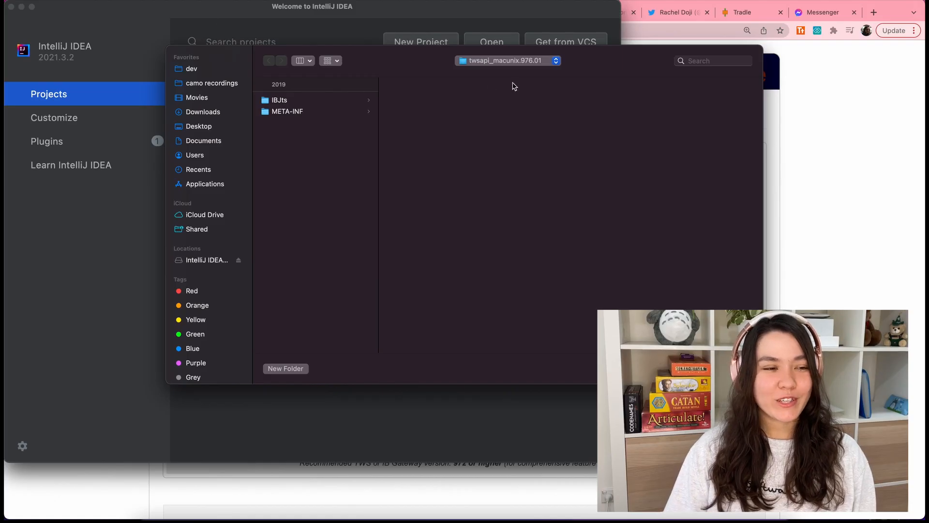
pyautogui.moveTo(300, 129)
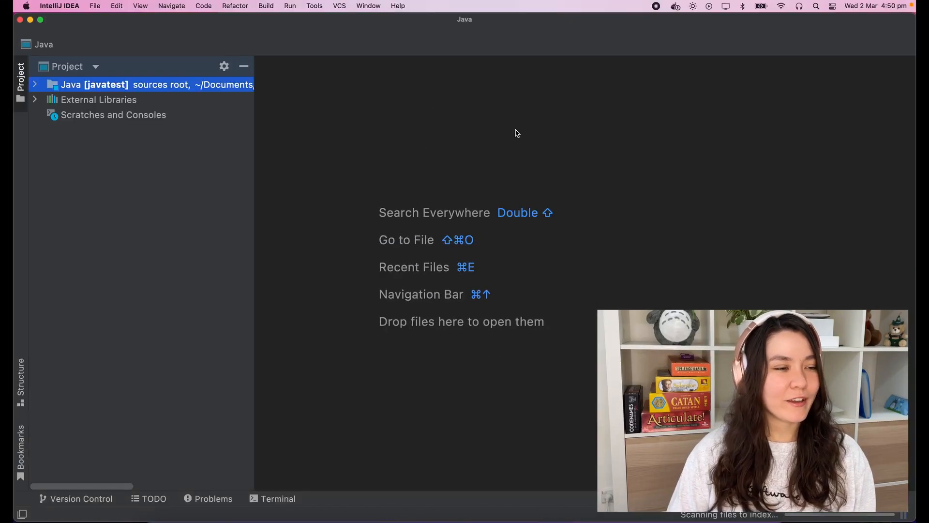
# Open TestJavaClient's Main, see missing com.ib.client errors, and bring up Project Structure
pyautogui.click(34, 84)
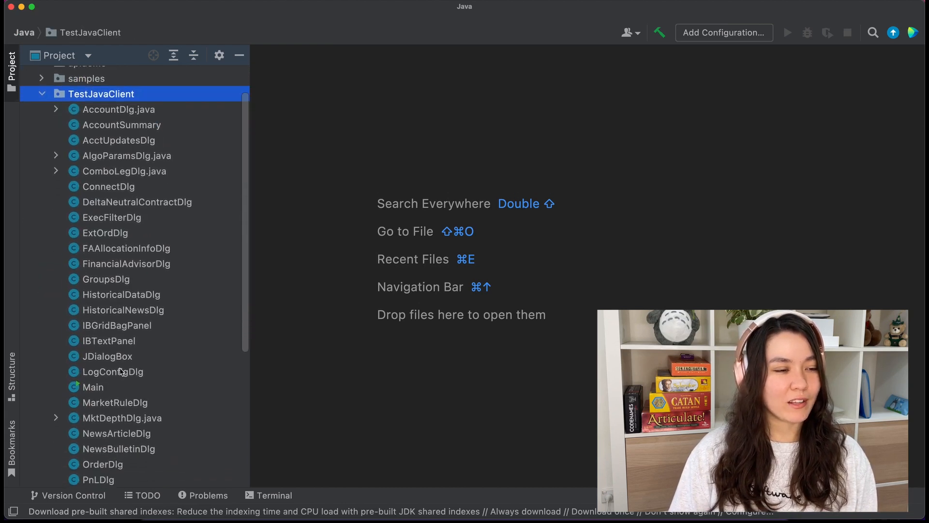
pyautogui.doubleClick(93, 387)
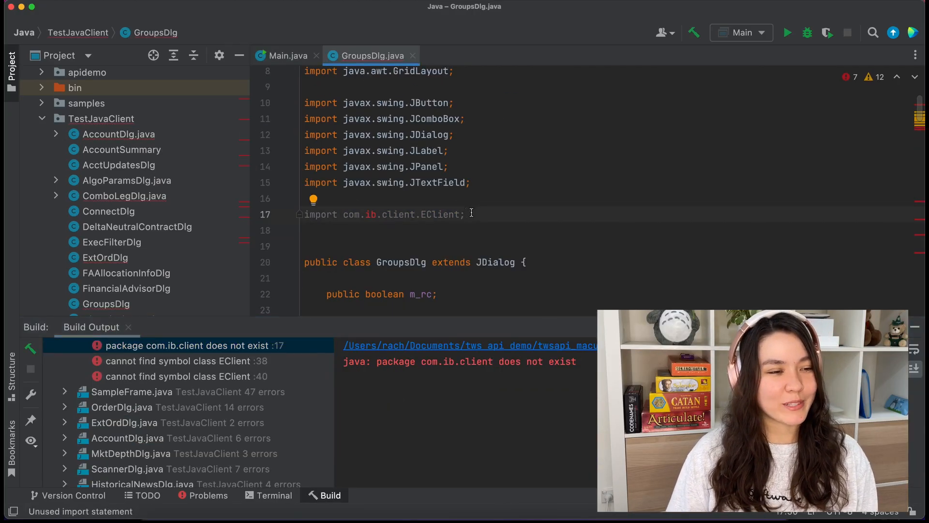
pyautogui.click(288, 56)
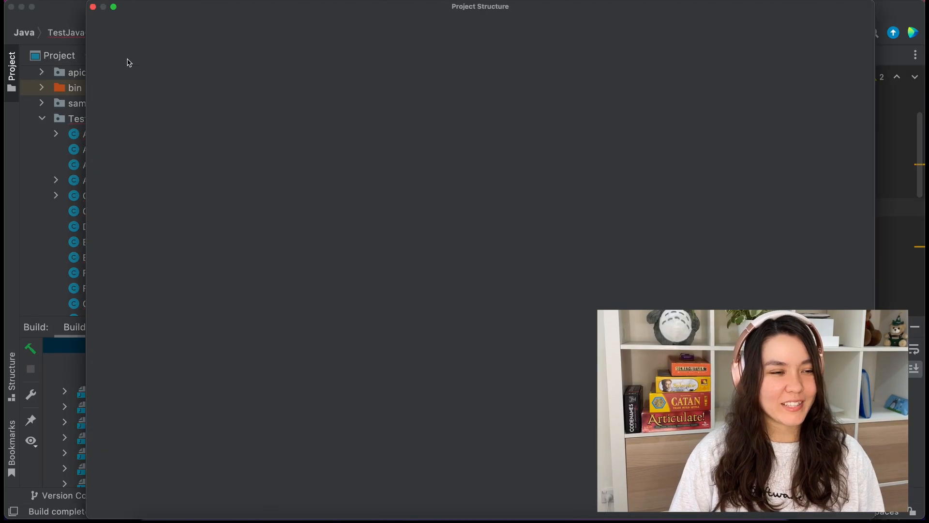
# Add the TWS API files as a new Java library in Project Structure
pyautogui.click(214, 28)
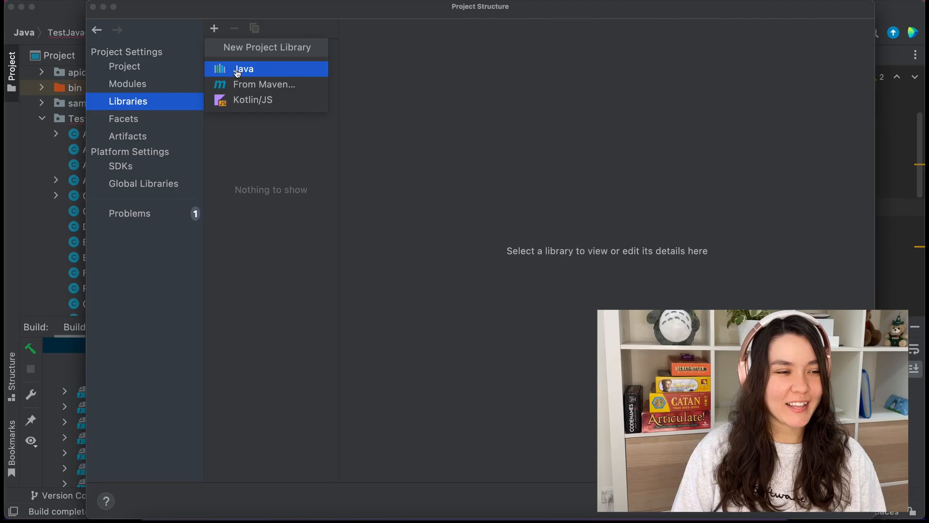
pyautogui.click(243, 68)
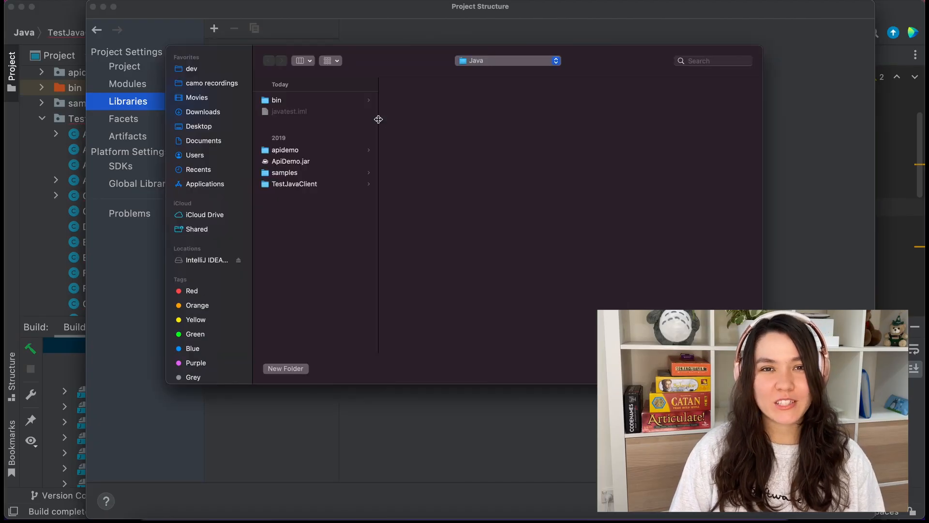
pyautogui.click(506, 61)
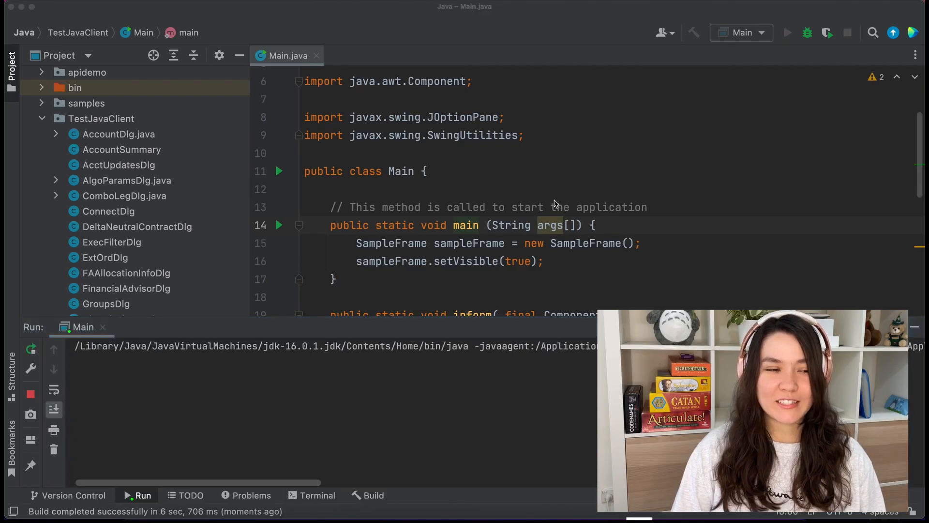
# Launch Trader Workstation to its Login window with Paper Trading selected
pyautogui.click(787, 33)
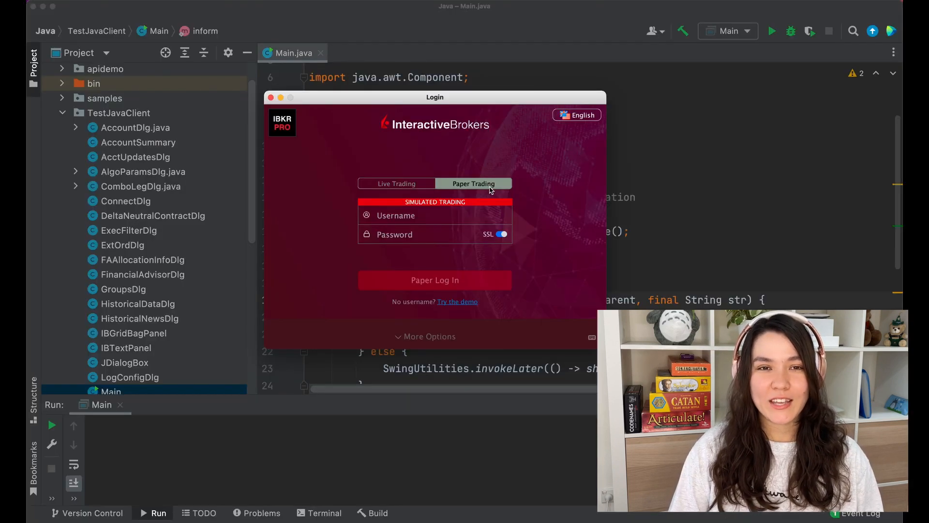
# Toggle Live then Paper Trading and enter the paper account credentials to log in
pyautogui.click(396, 183)
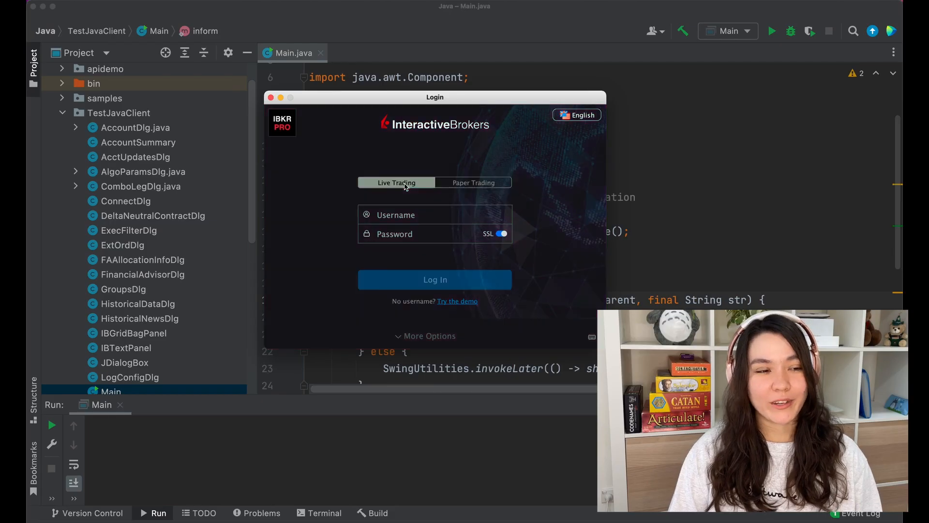
pyautogui.click(472, 182)
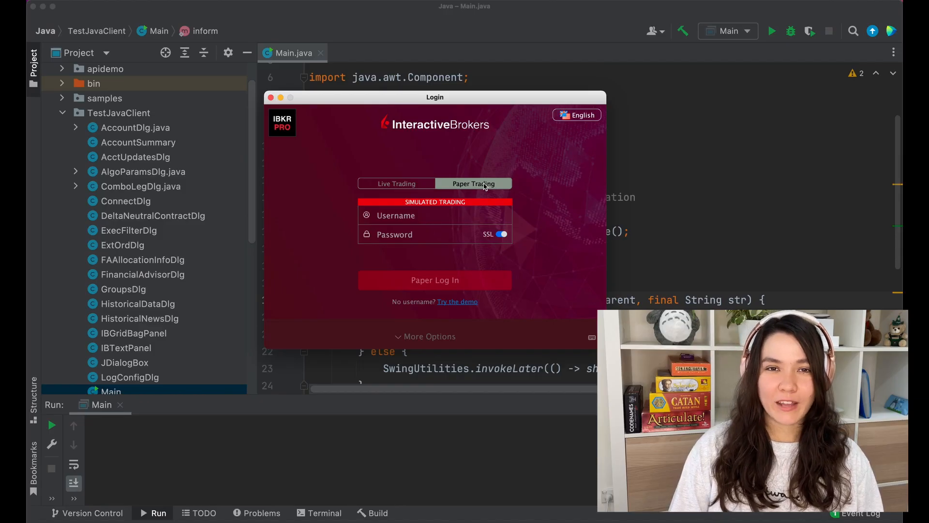
pyautogui.moveTo(477, 203)
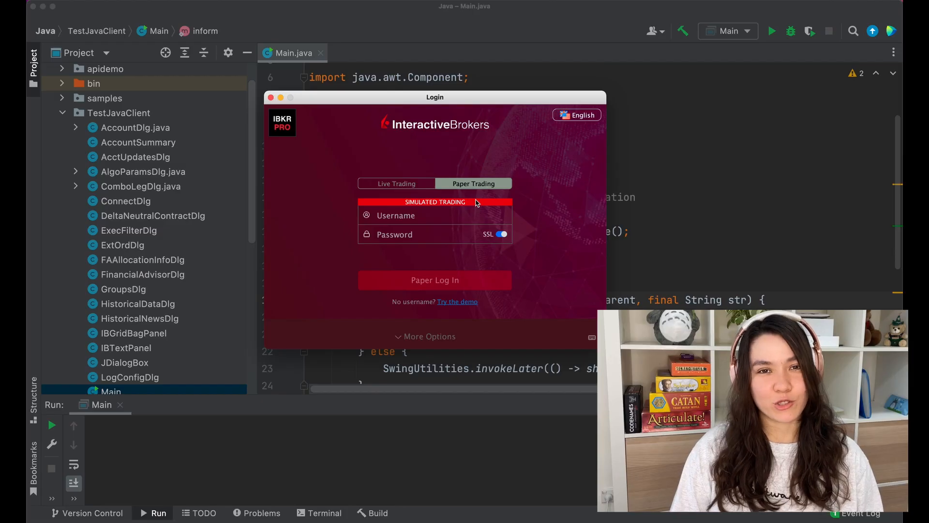
pyautogui.click(435, 279)
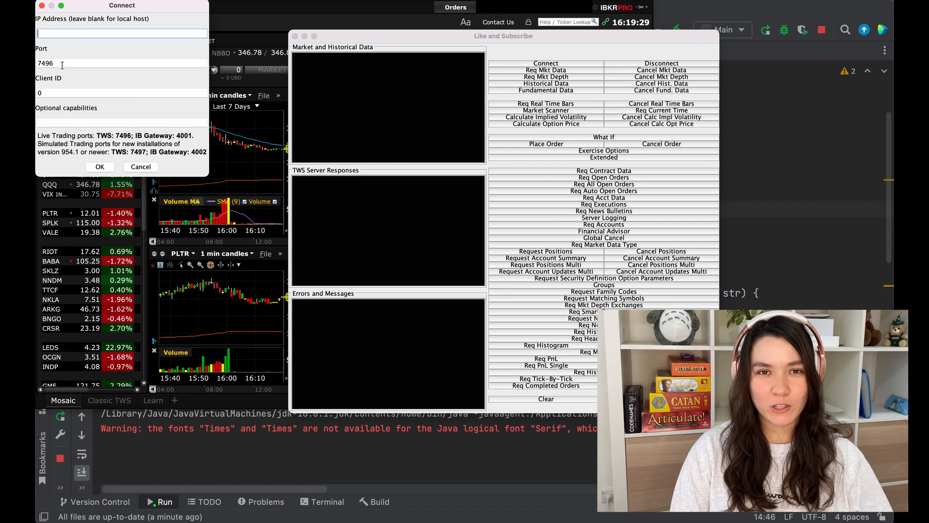
# Replace the Connect dialog's 7496 port with the paper trading port and connect
pyautogui.tripleClick(45, 63)
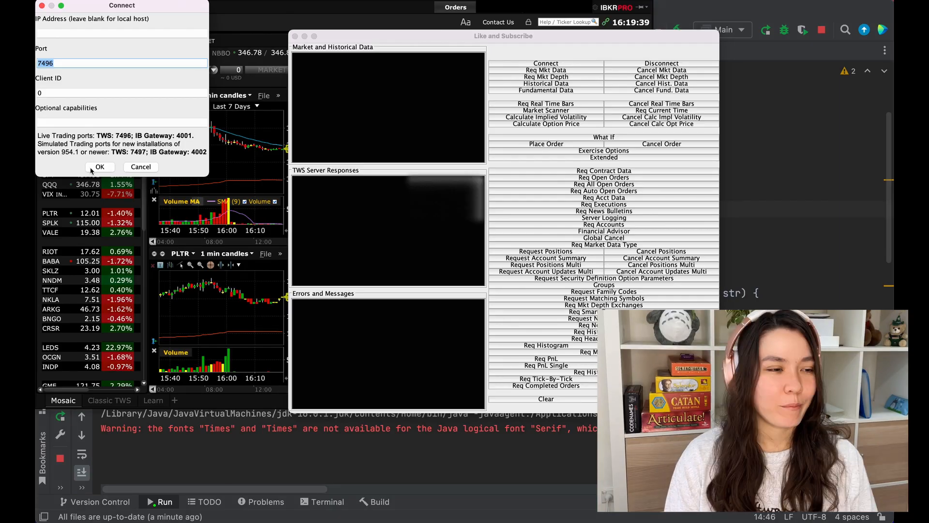
pyautogui.click(100, 167)
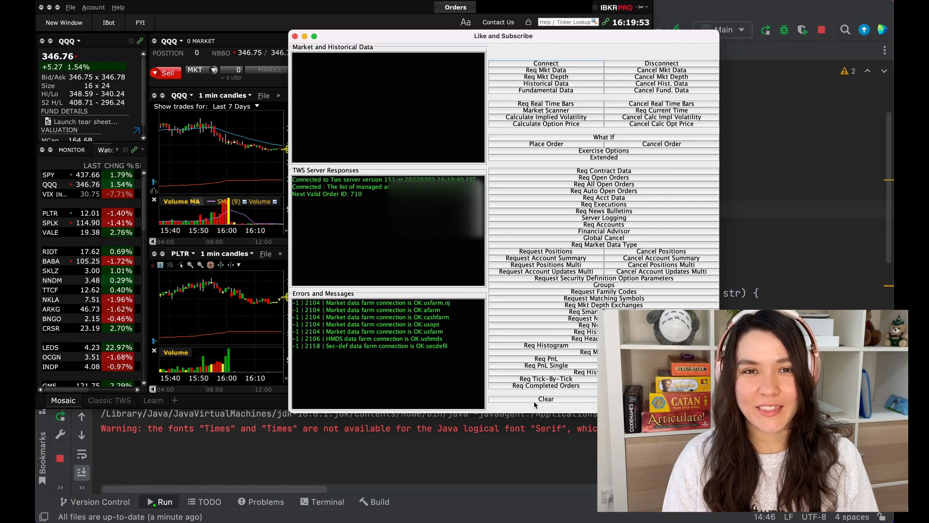
# Request market data via Req Mkt Data, then open SampleFrame.java's createButtonPanel code
pyautogui.click(544, 398)
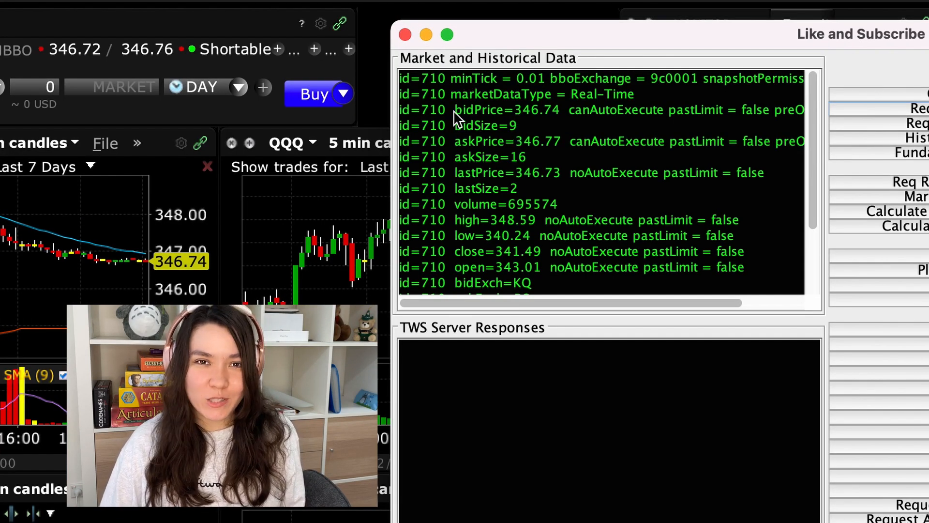
pyautogui.doubleClick(506, 110)
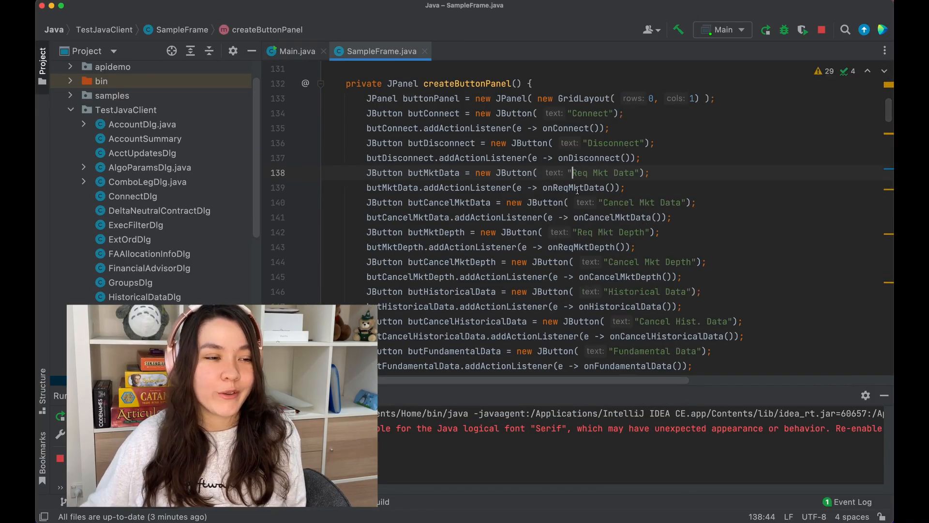
# Trace Req Mkt Data through onReqMktData to m_client.reqMktData in EClient.java
pyautogui.doubleClick(433, 172)
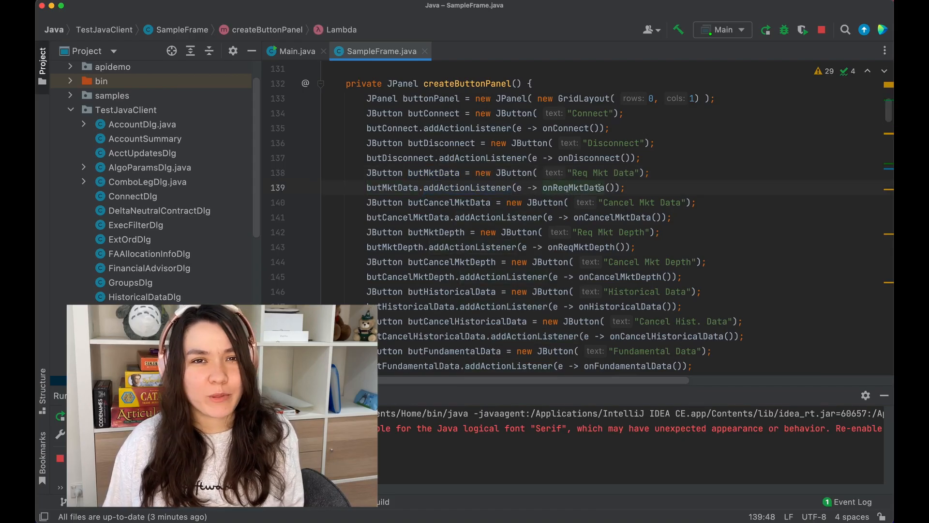
pyautogui.doubleClick(572, 188)
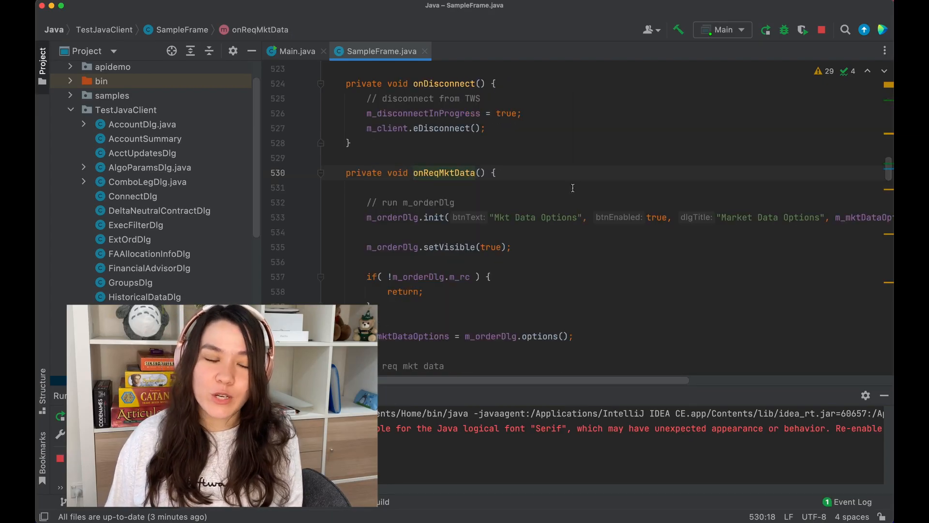
pyautogui.scroll(-3)
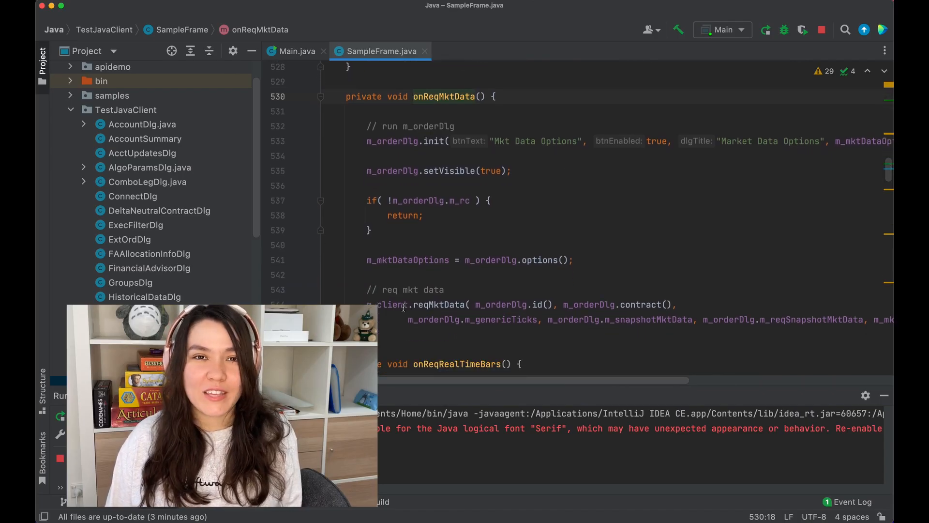
pyautogui.doubleClick(386, 304)
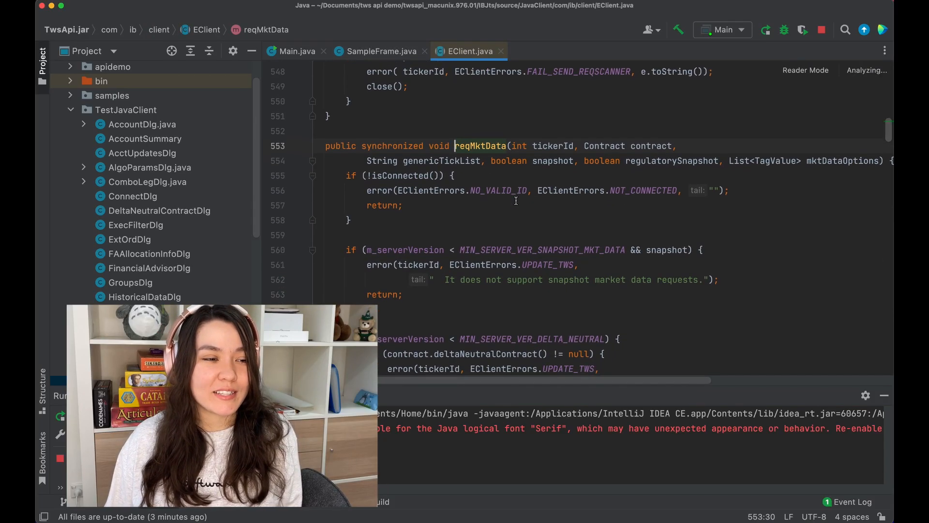
pyautogui.scroll(-3)
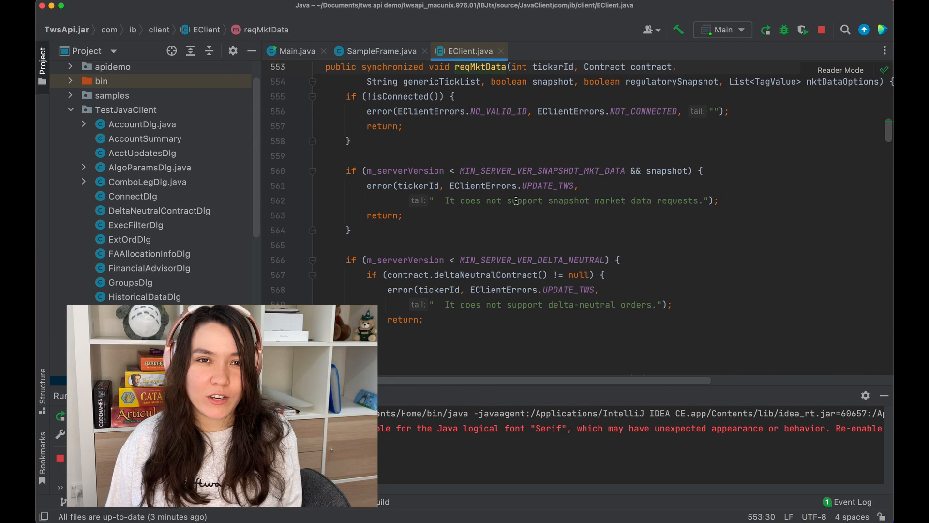
pyautogui.scroll(-3)
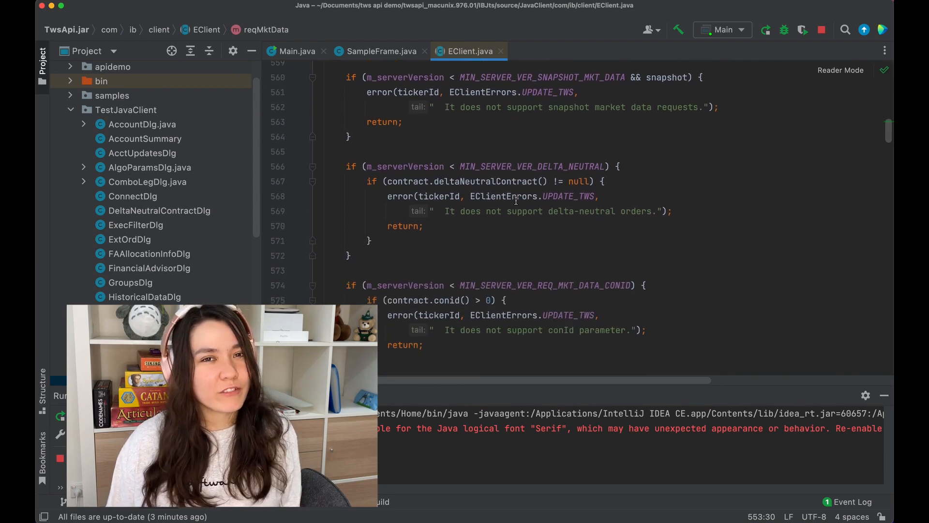
pyautogui.scroll(-3)
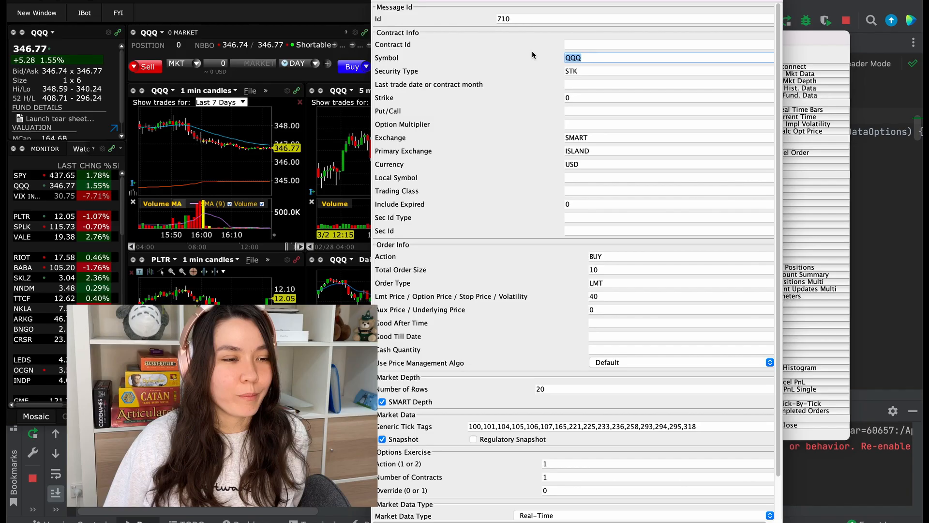
pyautogui.moveTo(668, 377)
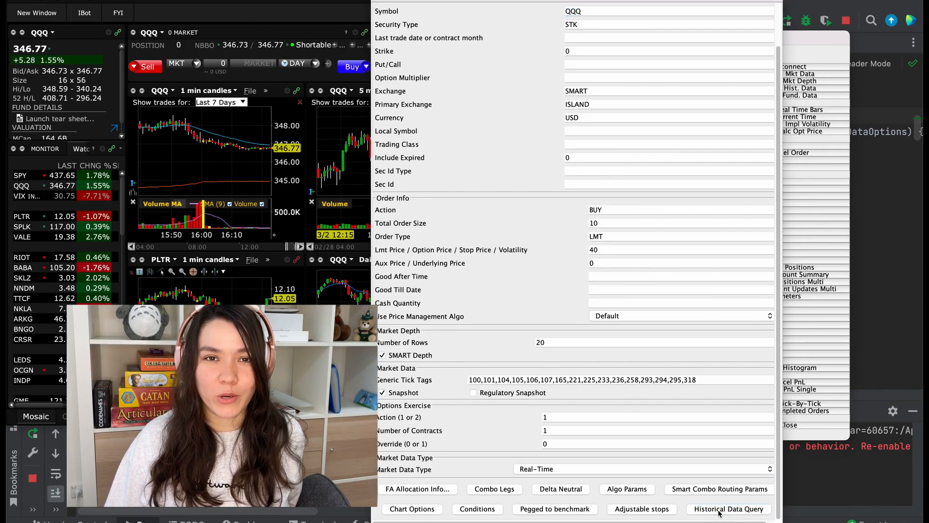
# Submit a Historical Data Query with duration 1 M, bar size 1 day and TRADES
pyautogui.click(728, 509)
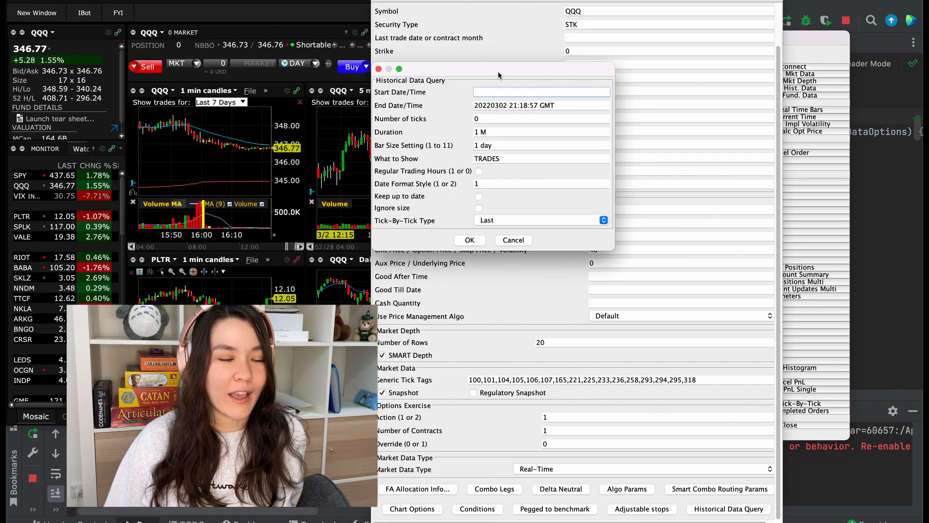
pyautogui.moveTo(498, 74); pyautogui.dragTo(433, 98)
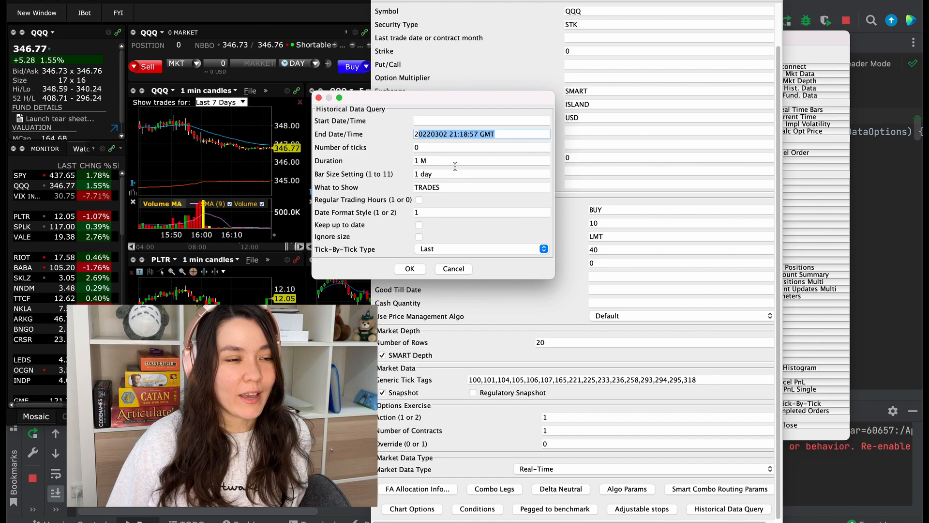
pyautogui.click(480, 160)
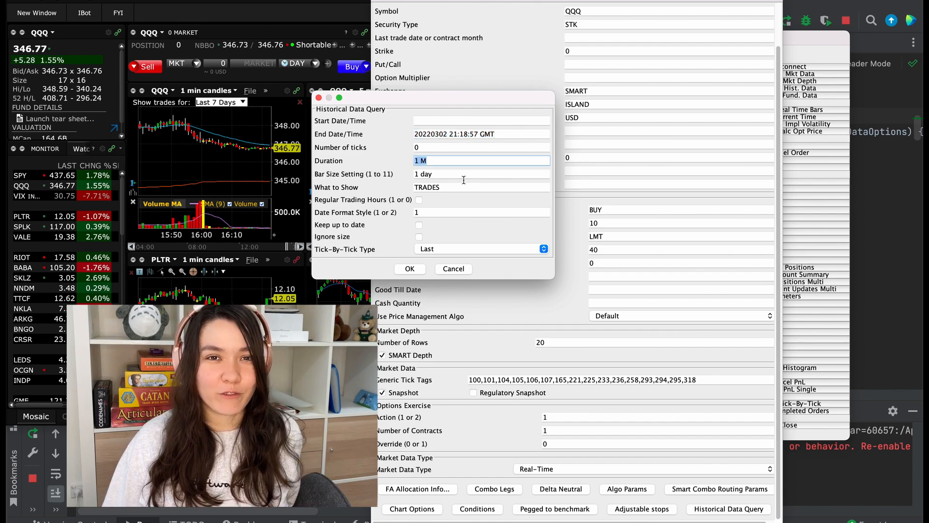
pyautogui.click(480, 174)
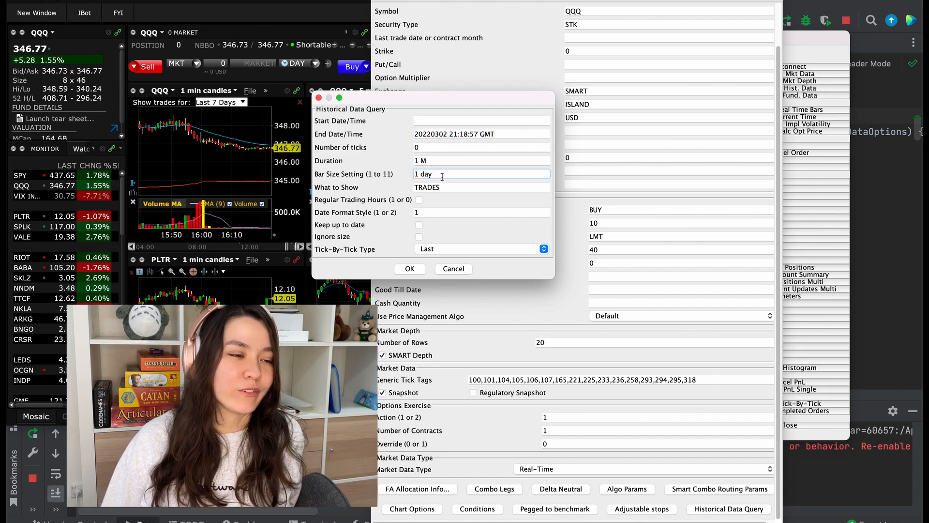
pyautogui.click(410, 269)
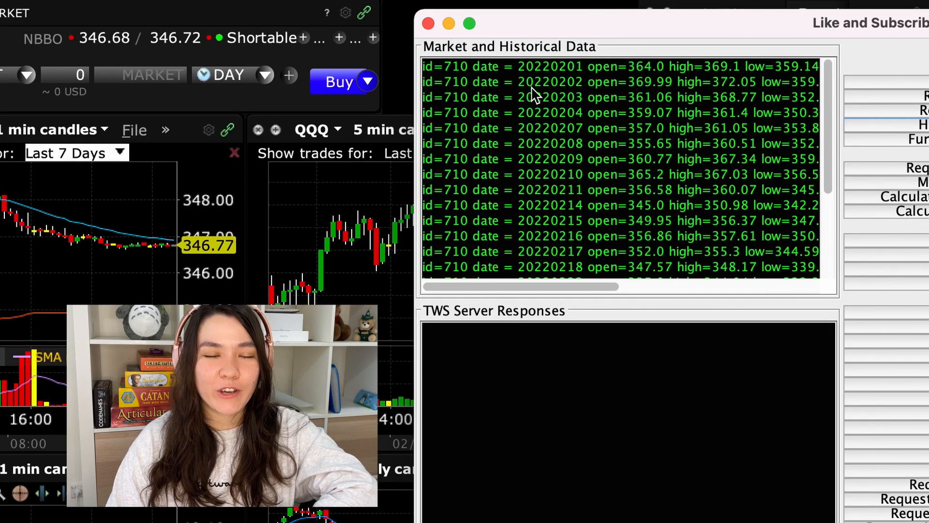
pyautogui.doubleClick(548, 66)
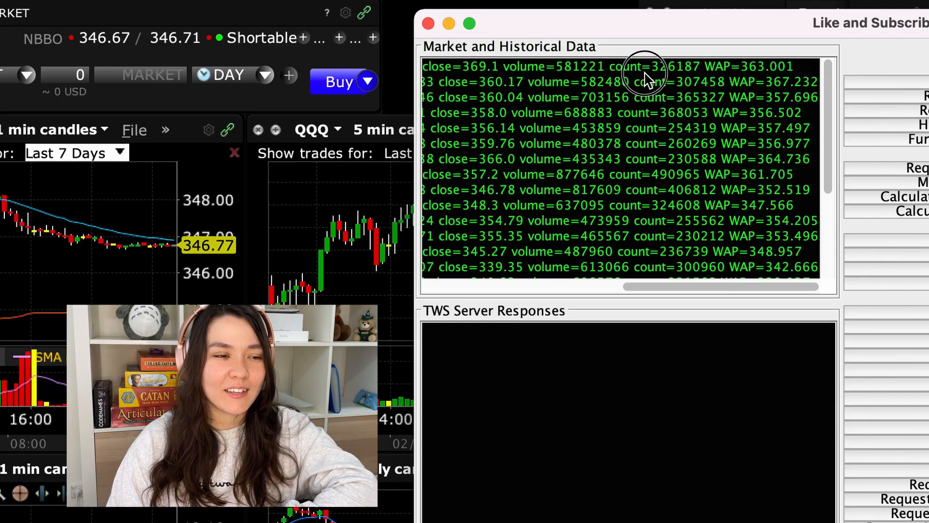
pyautogui.doubleClick(650, 82)
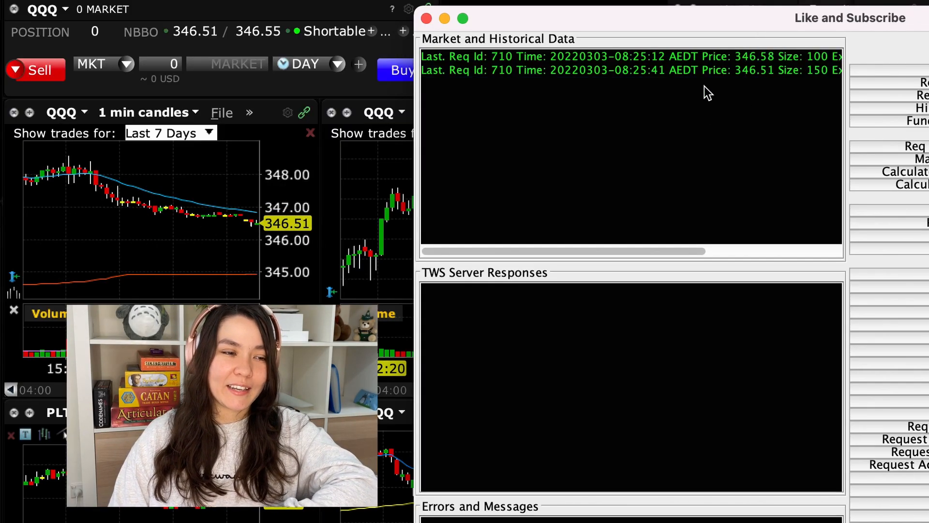
# Highlight the latest QQQ tick-by-tick trade price, 346.51
pyautogui.doubleClick(759, 69)
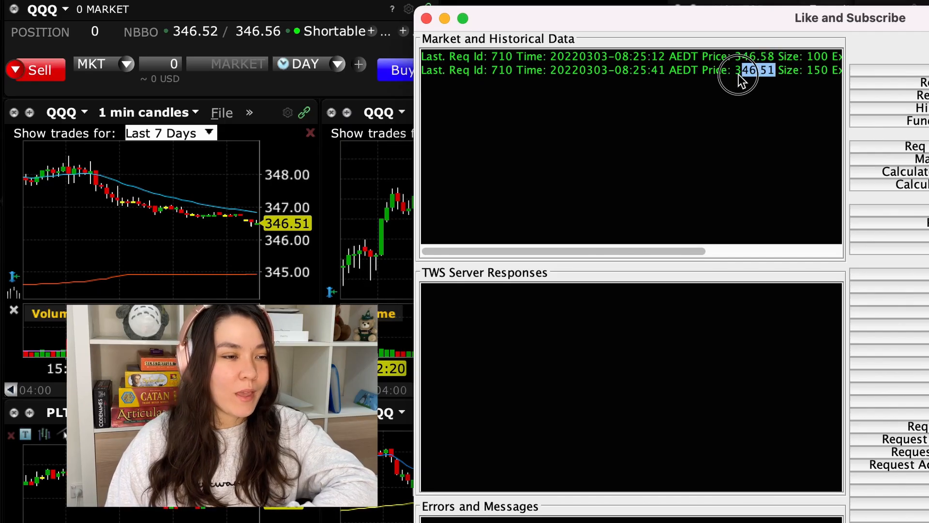
pyautogui.moveTo(598, 332)
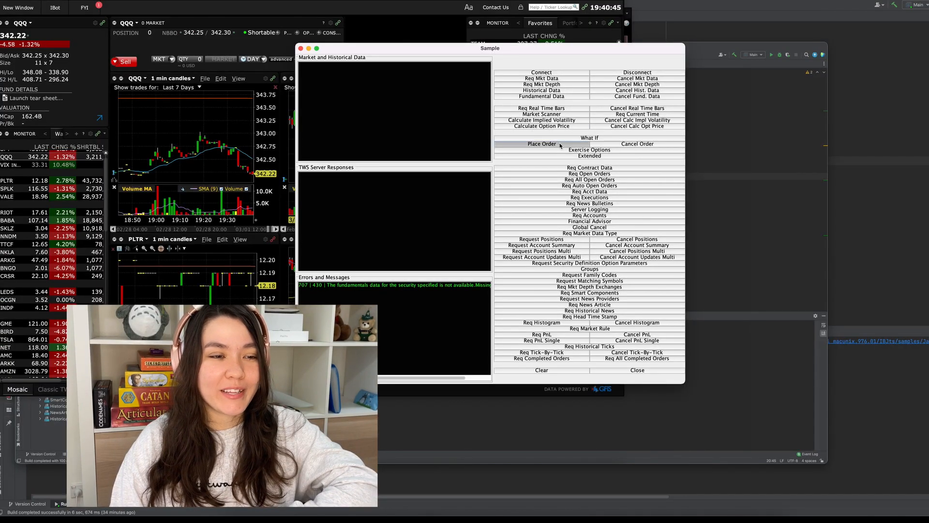
# Submit a QQQ buy limit order for 1 share at price 100
pyautogui.click(540, 143)
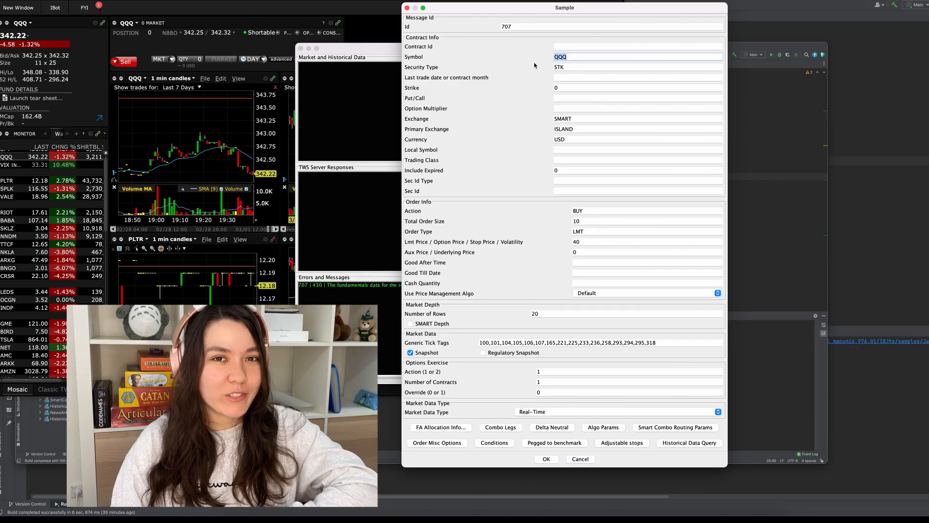
pyautogui.click(600, 221)
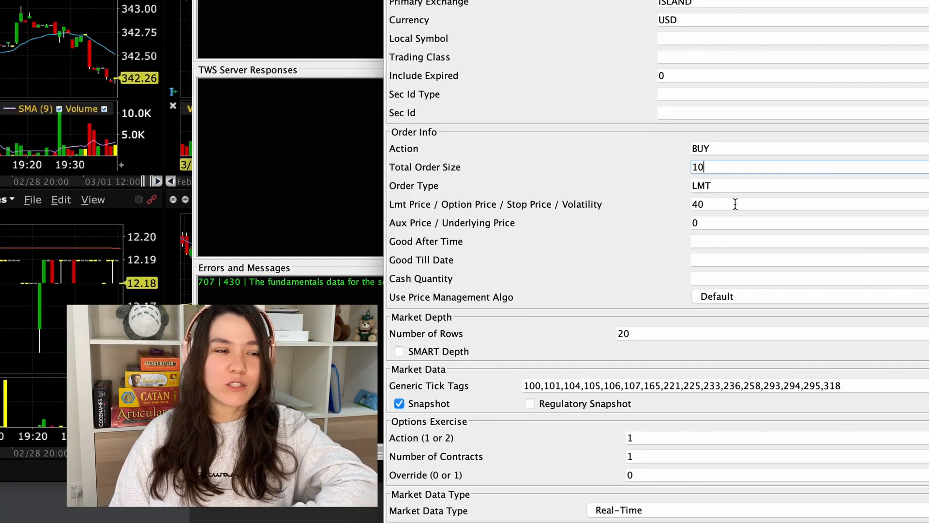
pyautogui.write('300')
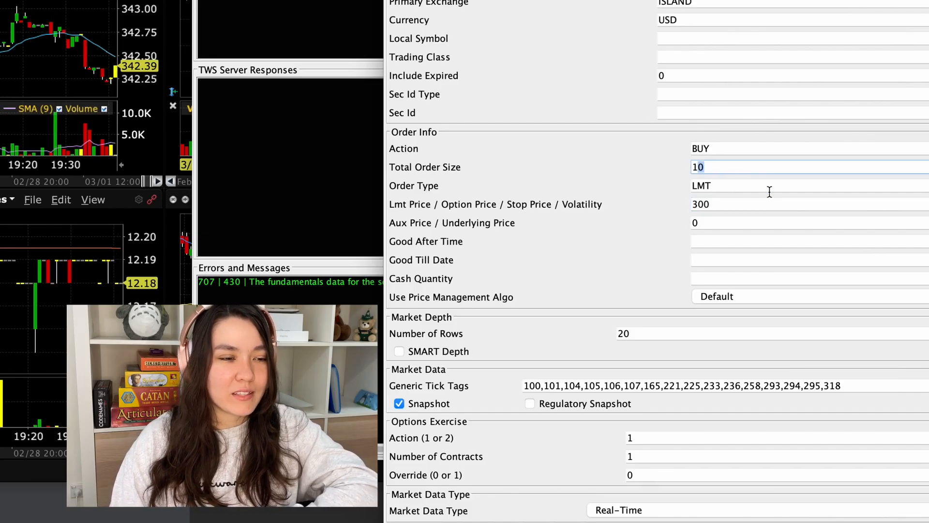
pyautogui.write('100')
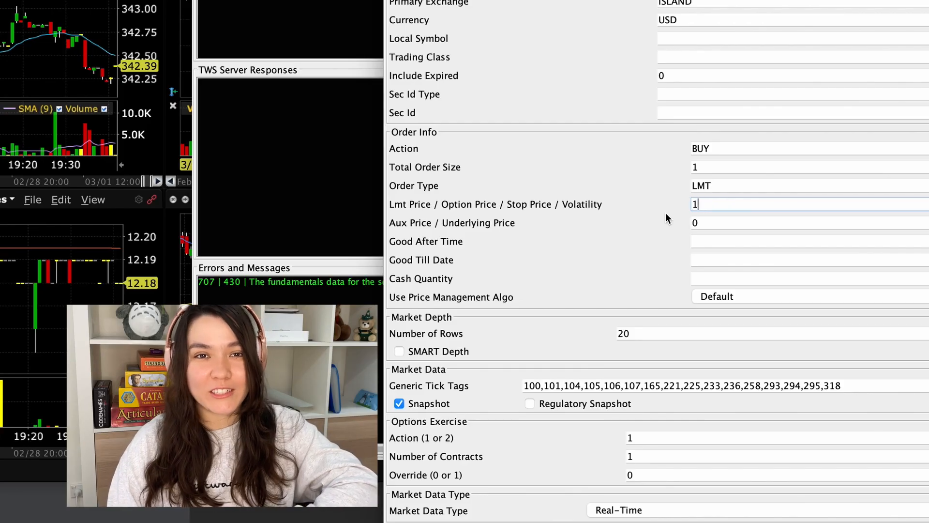
pyautogui.write('00')
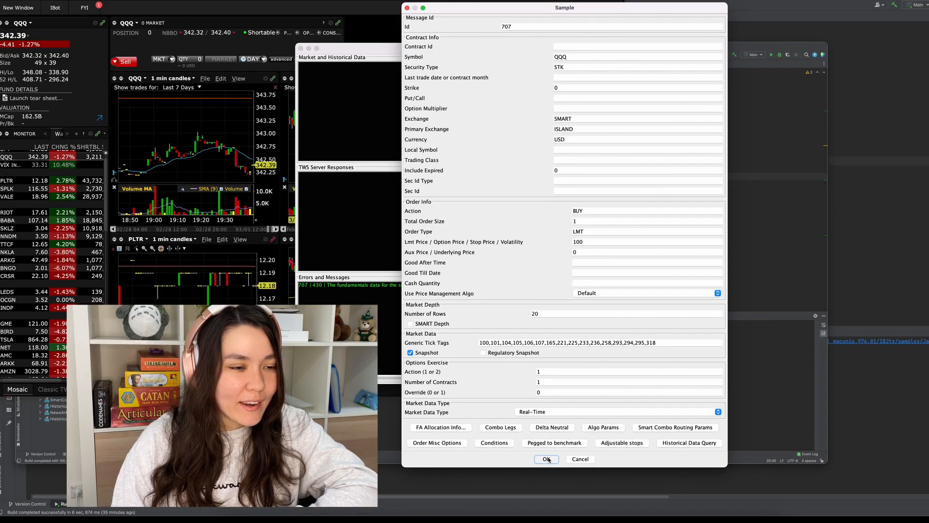
pyautogui.click(547, 459)
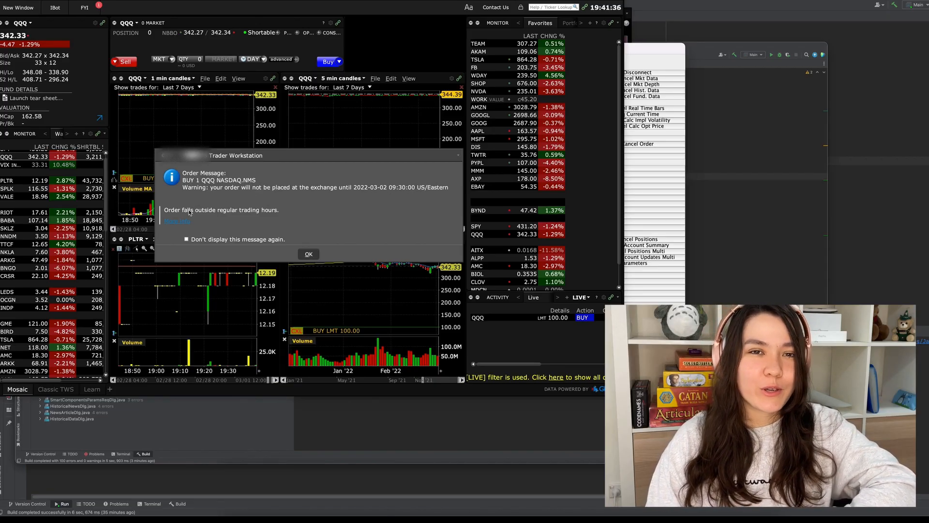
# Dismiss the Order Message popup about trading outside regular hours
pyautogui.click(308, 254)
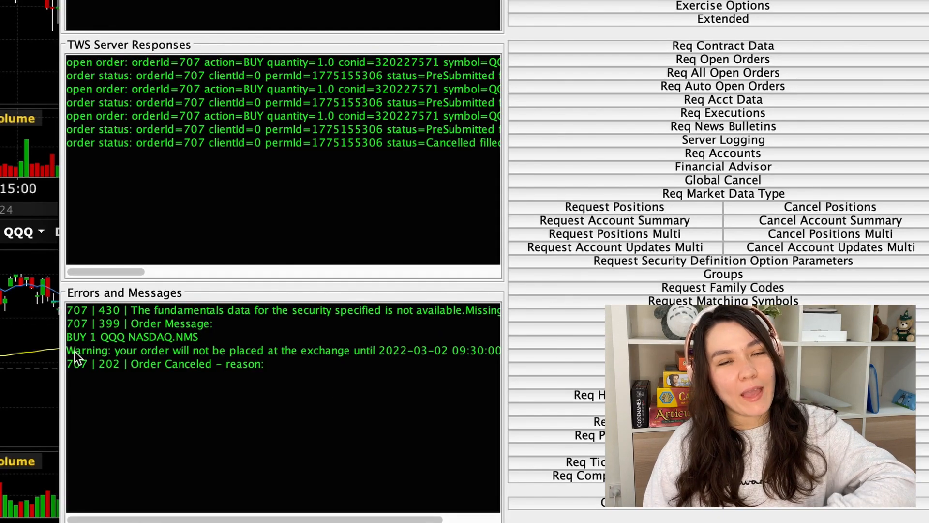
# Highlight the warning that order 707 won't reach the exchange until 2022-03-02
pyautogui.moveTo(67, 351); pyautogui.dragTo(353, 350)
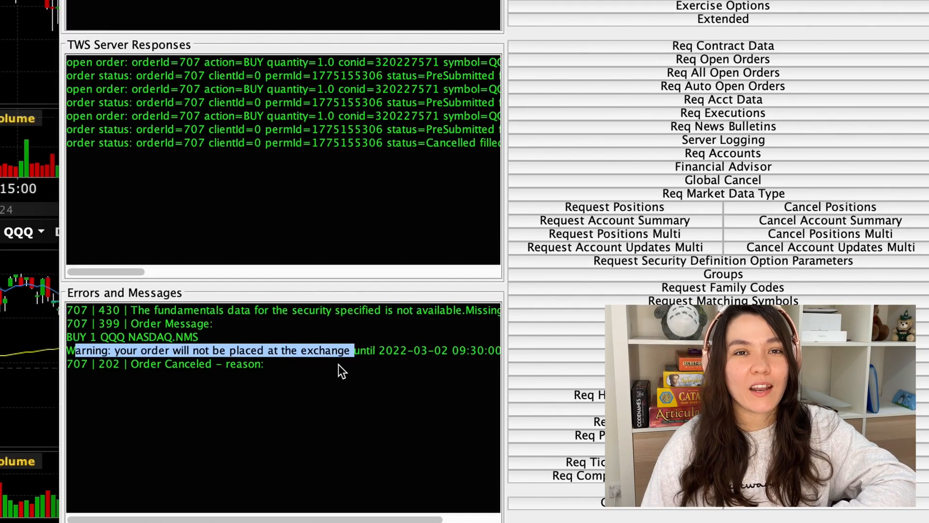